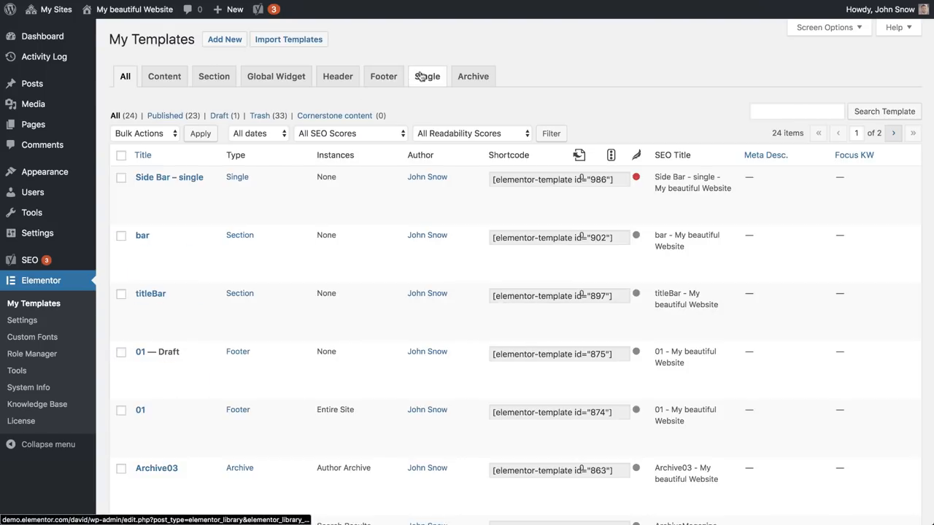
Filter My Templates to the Single type and dismiss the New Template dialog
{"action": "left_click", "coordinate": [426, 75]}
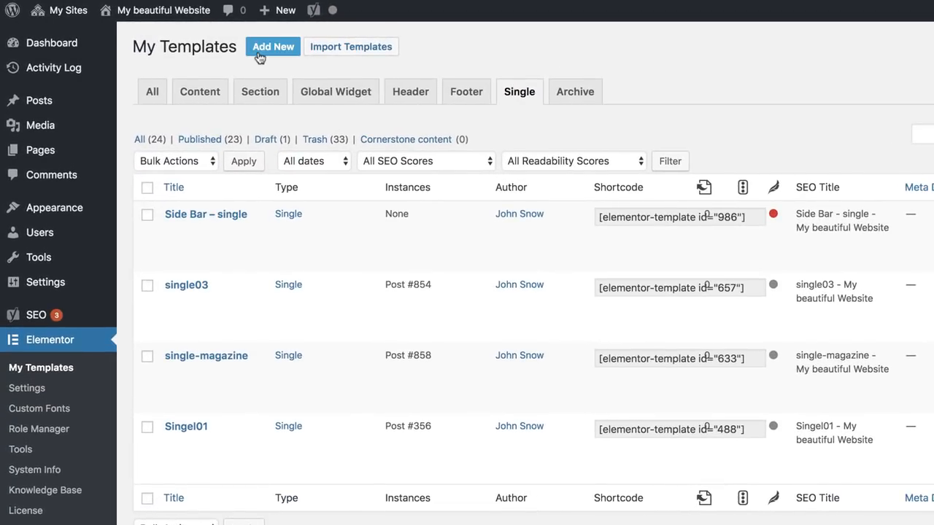
{"action": "left_click", "coordinate": [273, 45]}
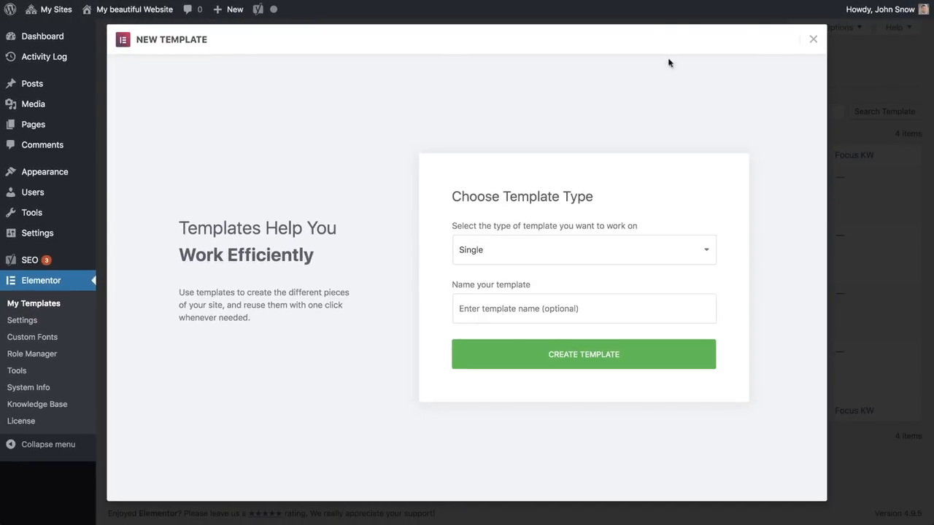
{"action": "left_click", "coordinate": [813, 38]}
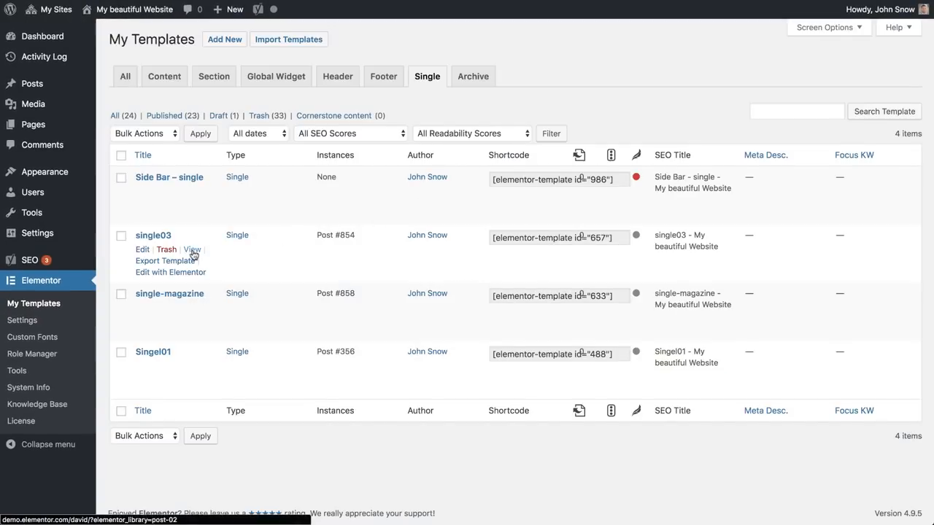
Load the single03 template in the editor and scroll to the article's end
{"action": "left_click", "coordinate": [170, 273]}
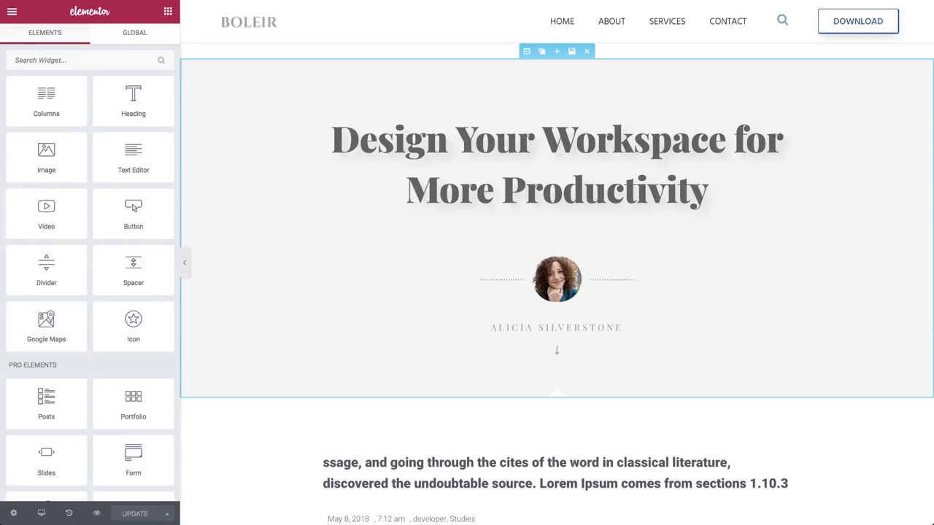
{"action": "scroll", "scroll_direction": "down", "scroll_amount": 3}
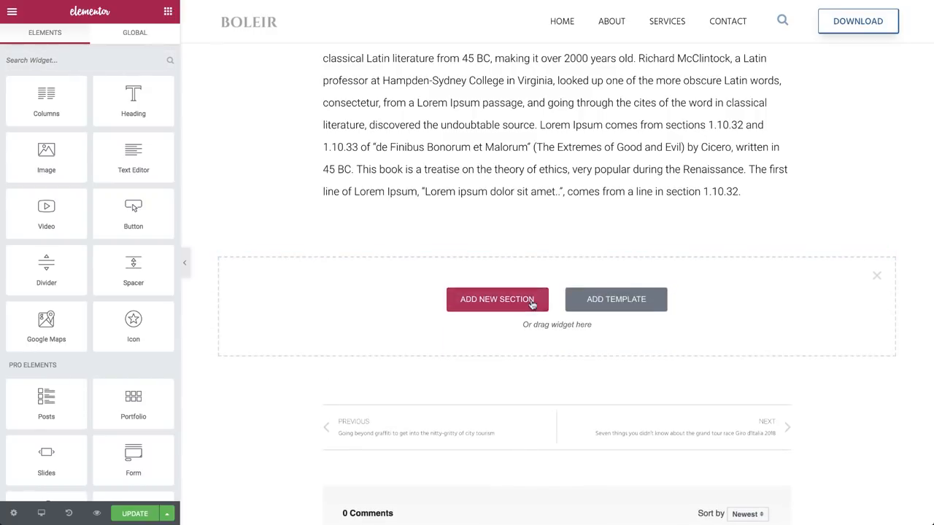
Add a new section below the article with a classic dark navy column background
{"action": "left_click", "coordinate": [496, 299]}
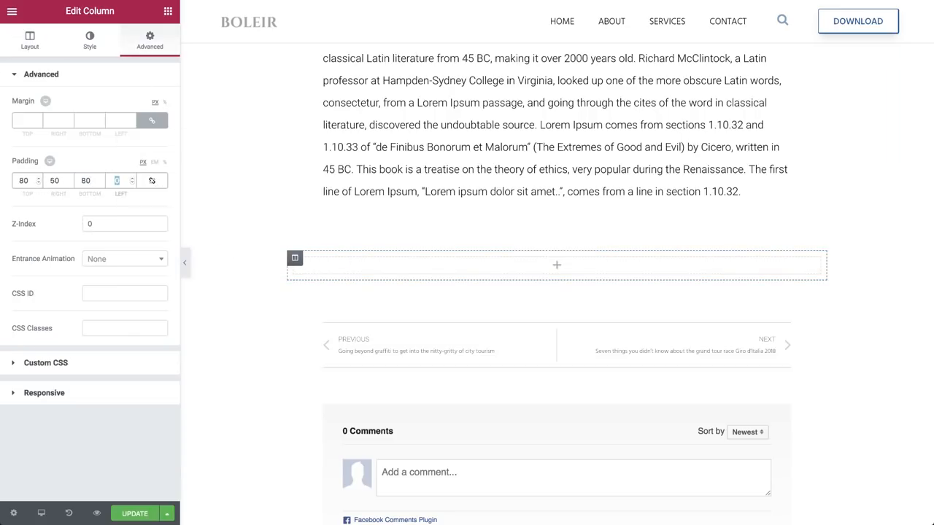
{"action": "left_click", "coordinate": [89, 39]}
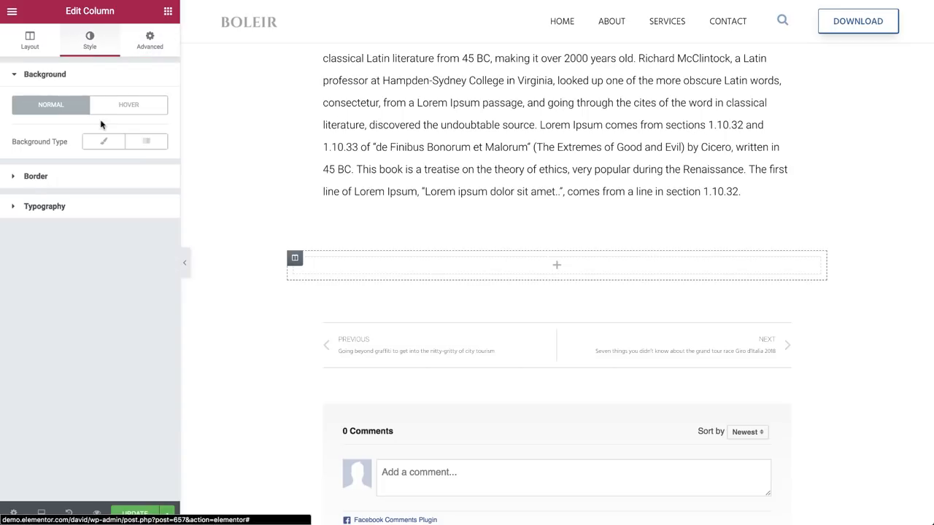
{"action": "left_click", "coordinate": [103, 140]}
{"action": "type", "text": "Like This Post?"}
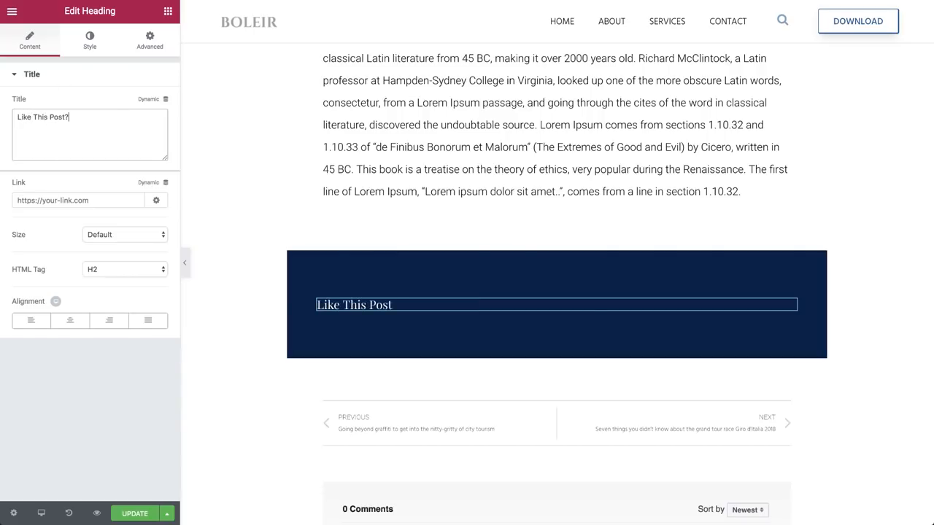
Enlarge the Like This Post? heading via its typography size slider
{"action": "left_click", "coordinate": [89, 40]}
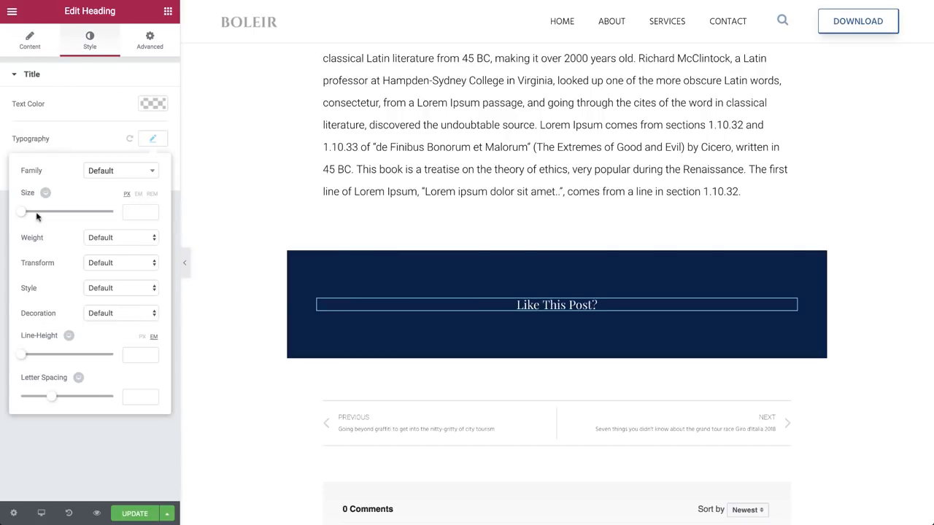
{"action": "left_click_drag", "start_coordinate": [21, 212], "coordinate": [49, 212]}
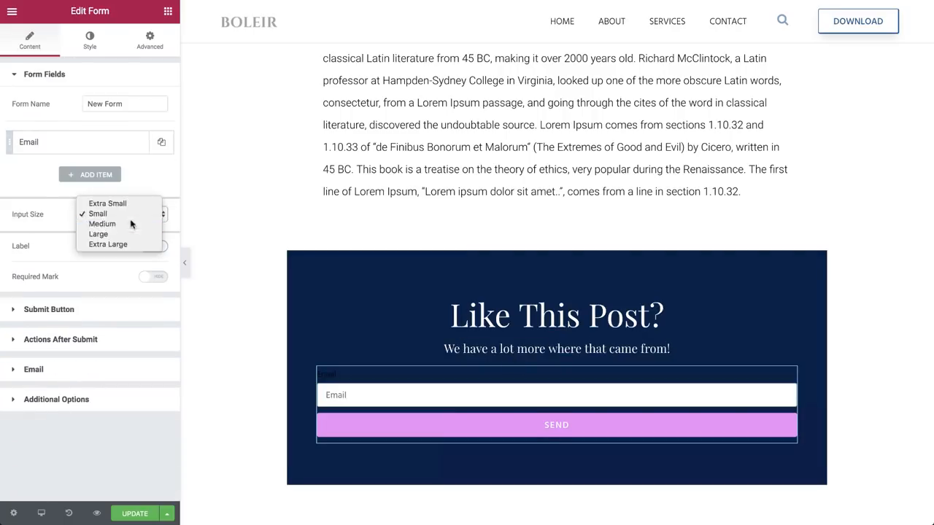
Set the email field's input size and round the SEND button's corners
{"action": "left_click", "coordinate": [89, 40]}
{"action": "type", "text": "50"}
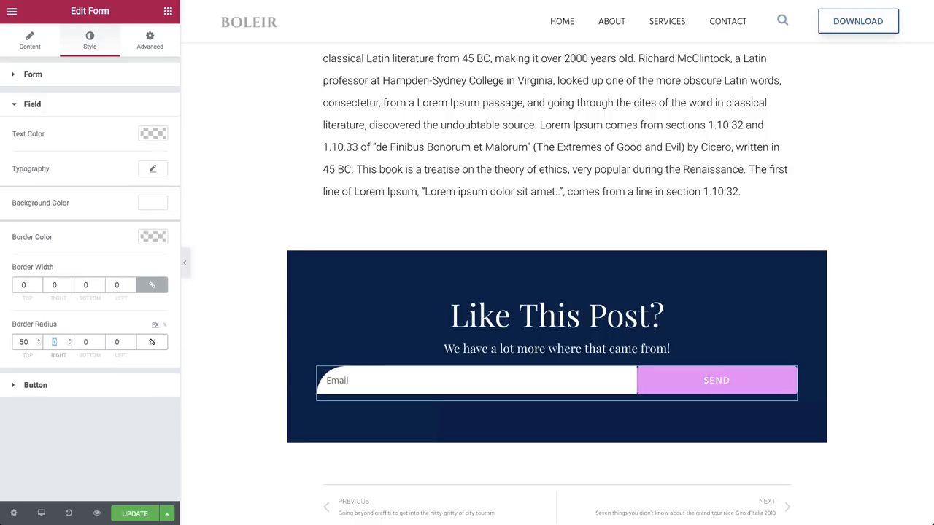
{"action": "left_click", "coordinate": [35, 385]}
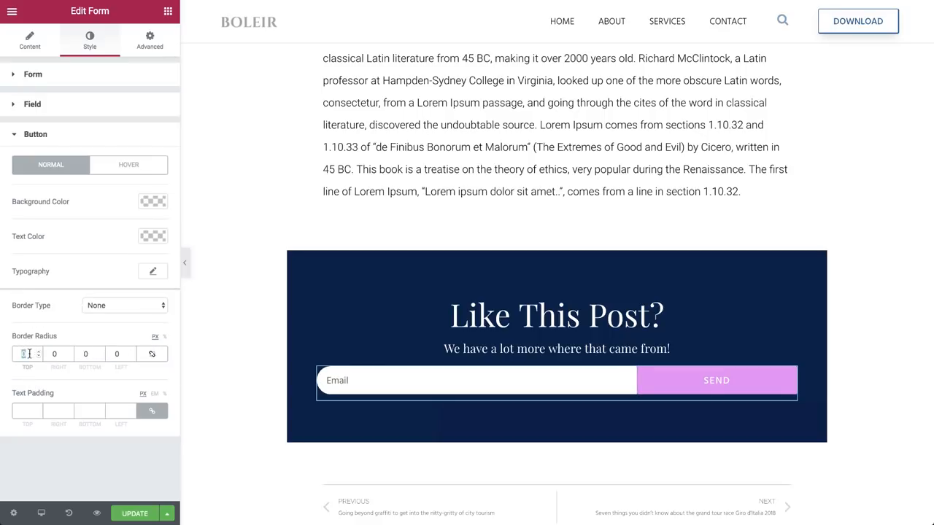
{"action": "left_click", "coordinate": [149, 41]}
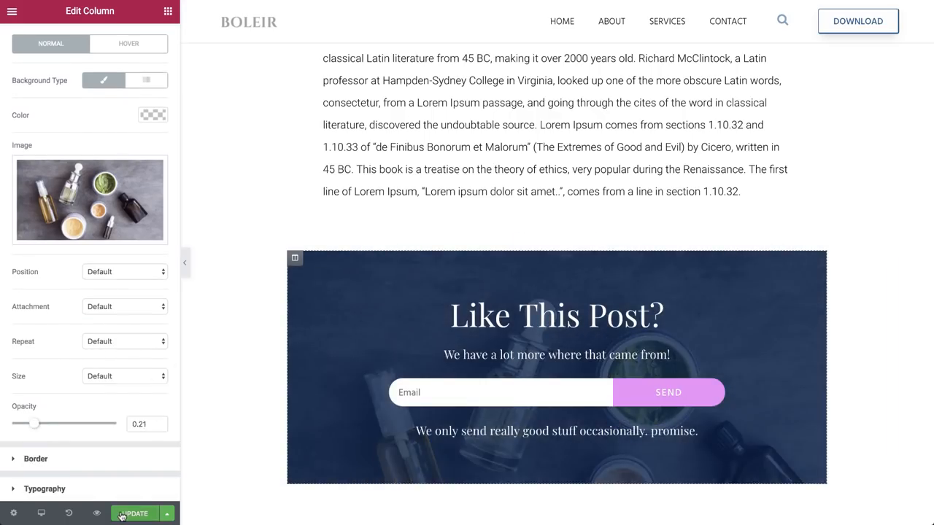
Publish the template with a display condition including All Posts
{"action": "left_click", "coordinate": [166, 514]}
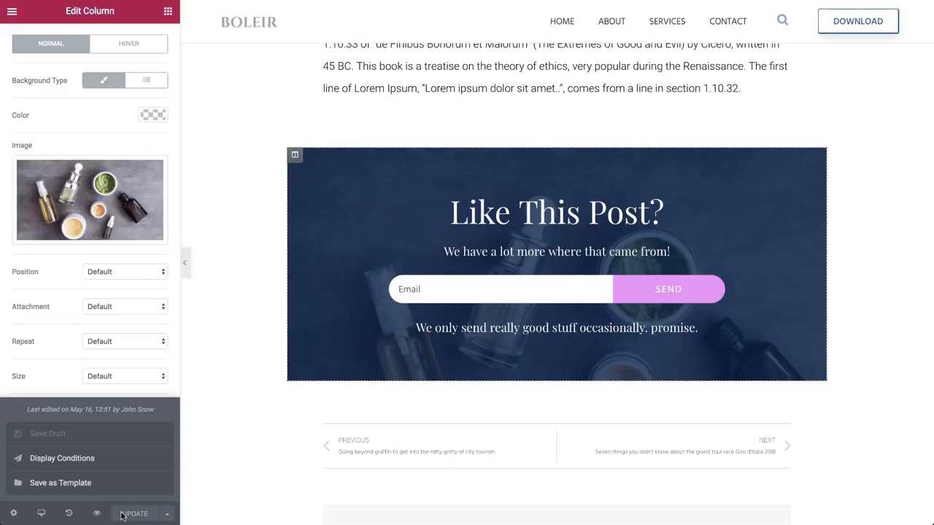
{"action": "left_click", "coordinate": [62, 459]}
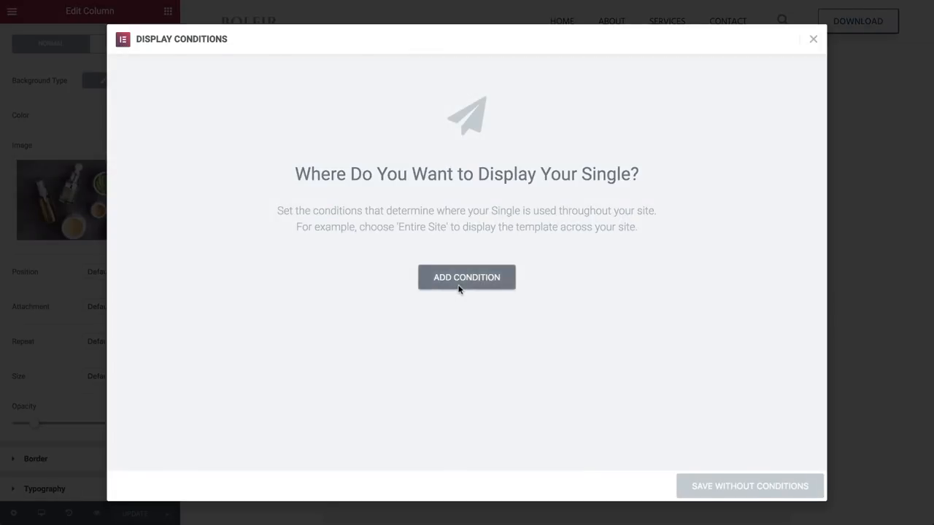
{"action": "left_click", "coordinate": [467, 277]}
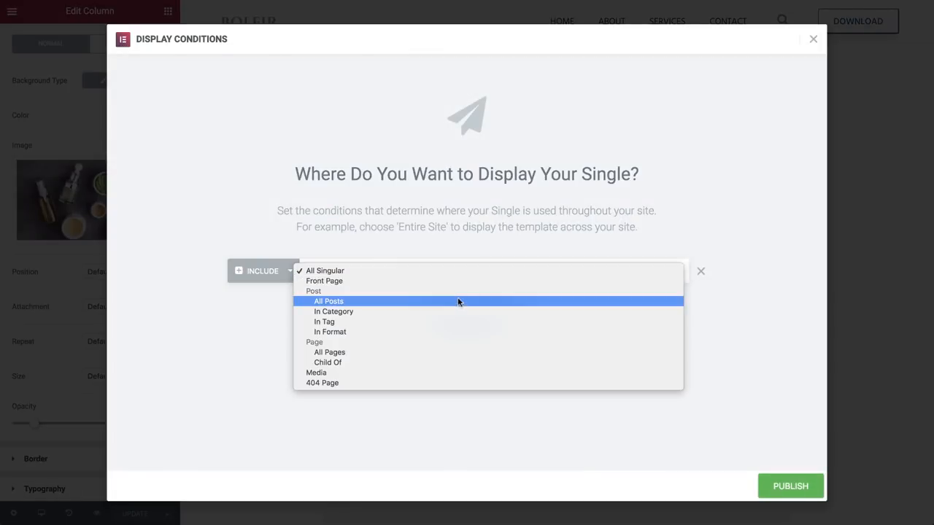
{"action": "left_click", "coordinate": [328, 301]}
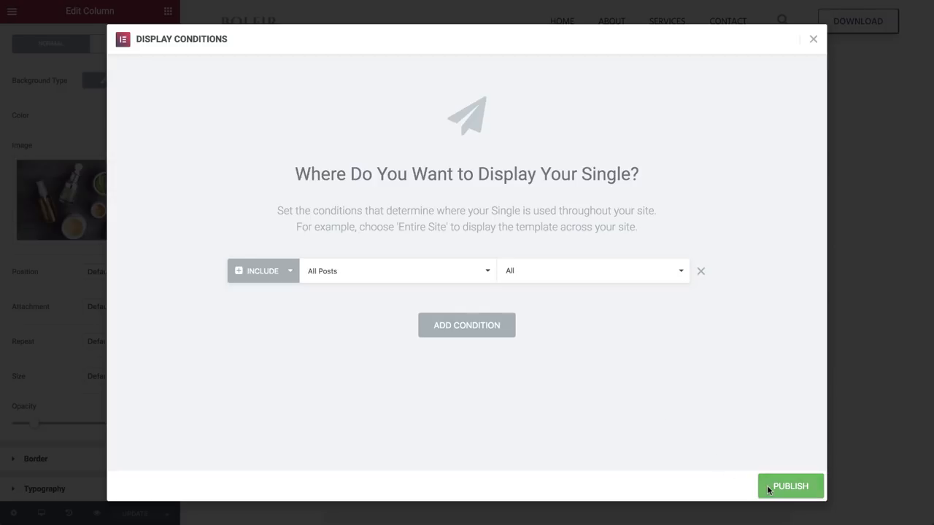
{"action": "left_click", "coordinate": [790, 486]}
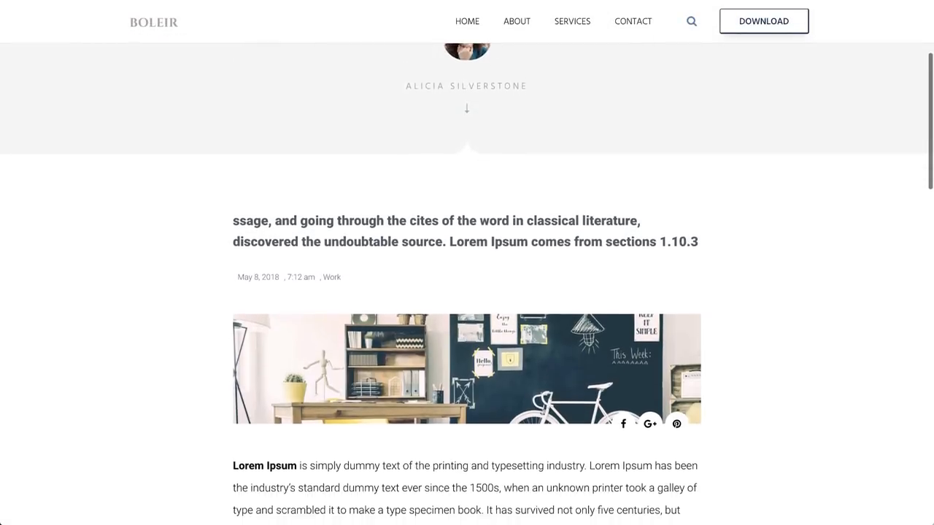
Scroll down the live graffiti post to reveal the subscribe box below the article
{"action": "scroll", "scroll_direction": "down", "scroll_amount": 3}
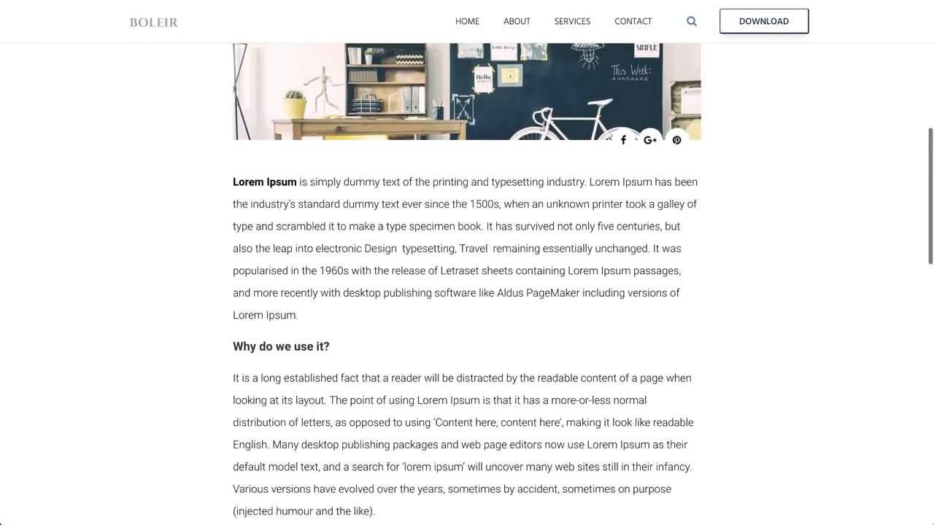
{"action": "scroll", "scroll_direction": "down", "scroll_amount": 3}
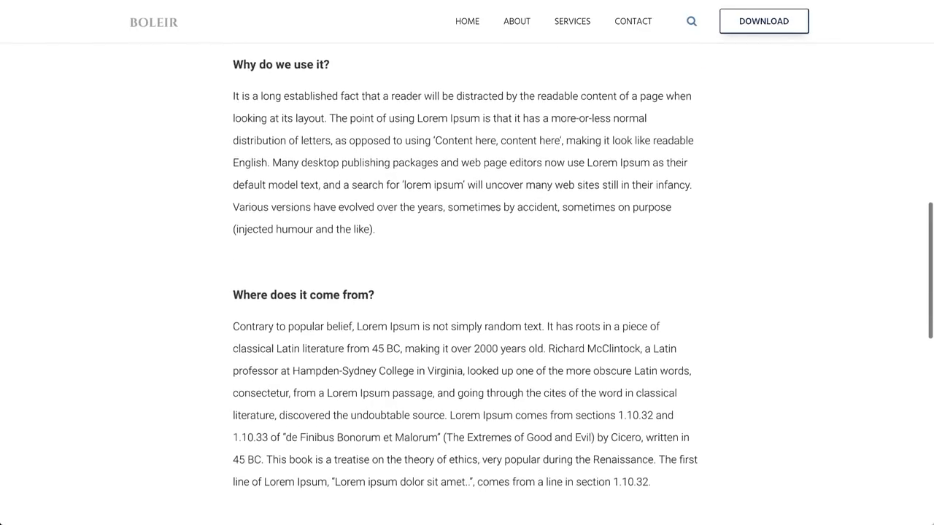
{"action": "scroll", "scroll_direction": "down", "scroll_amount": 3}
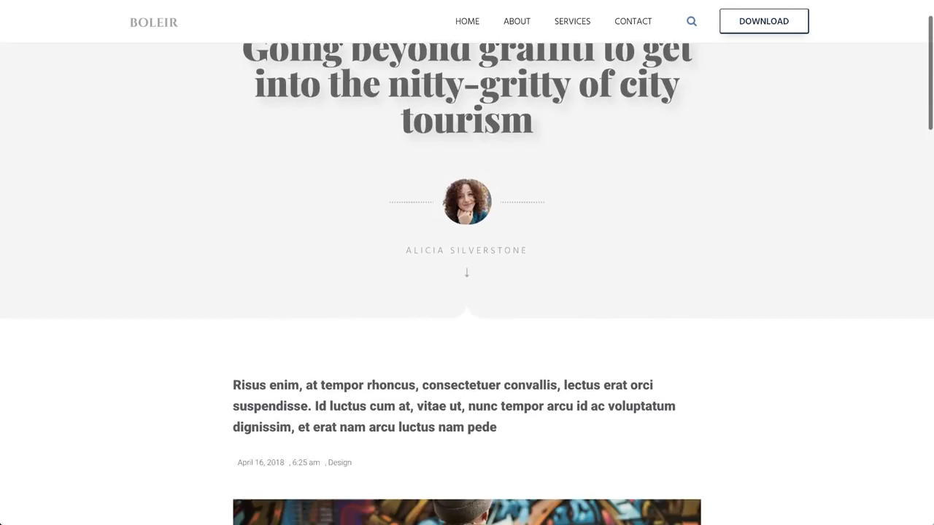
{"action": "scroll", "scroll_direction": "down", "scroll_amount": 3}
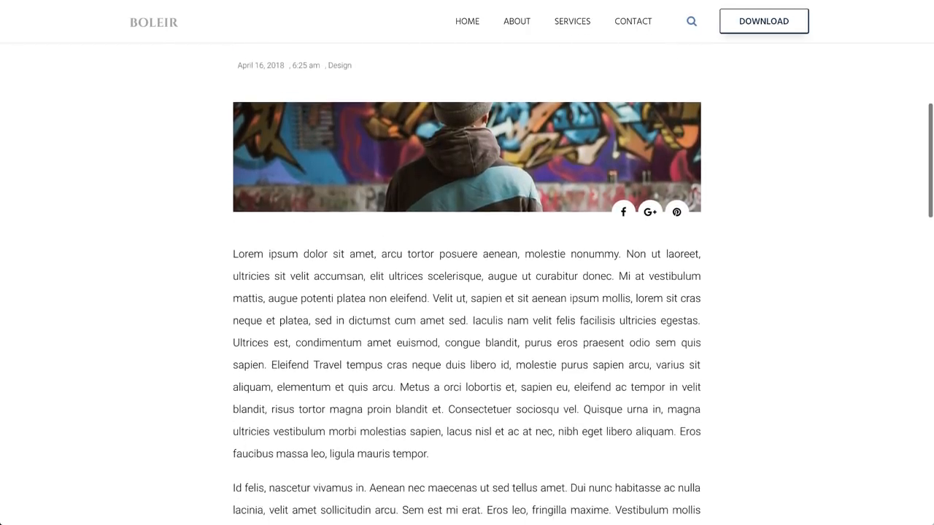
{"action": "scroll", "scroll_direction": "down", "scroll_amount": 3}
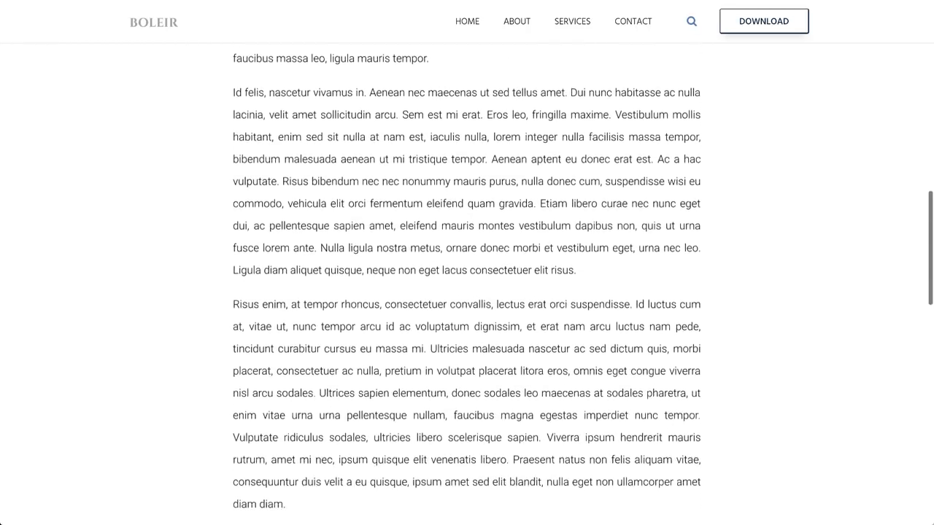
{"action": "scroll", "scroll_direction": "down", "scroll_amount": 3}
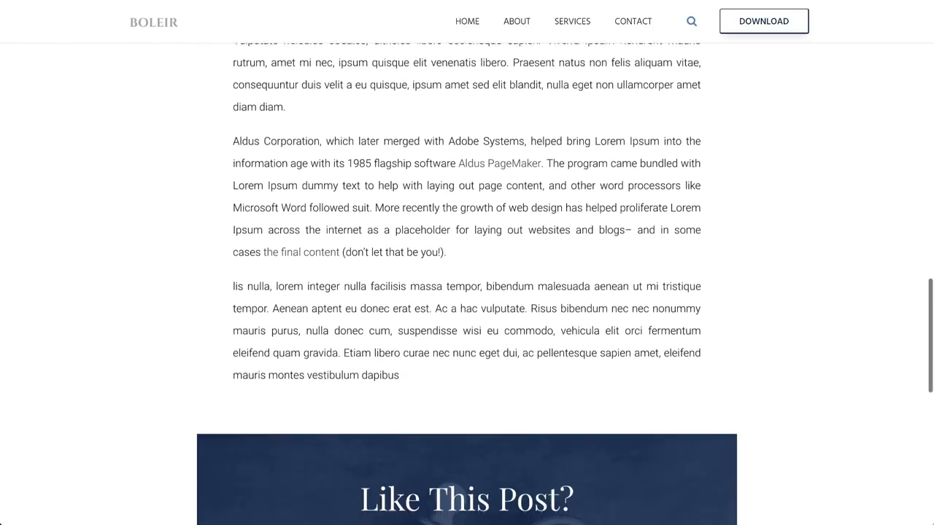
{"action": "scroll", "scroll_direction": "down", "scroll_amount": 3}
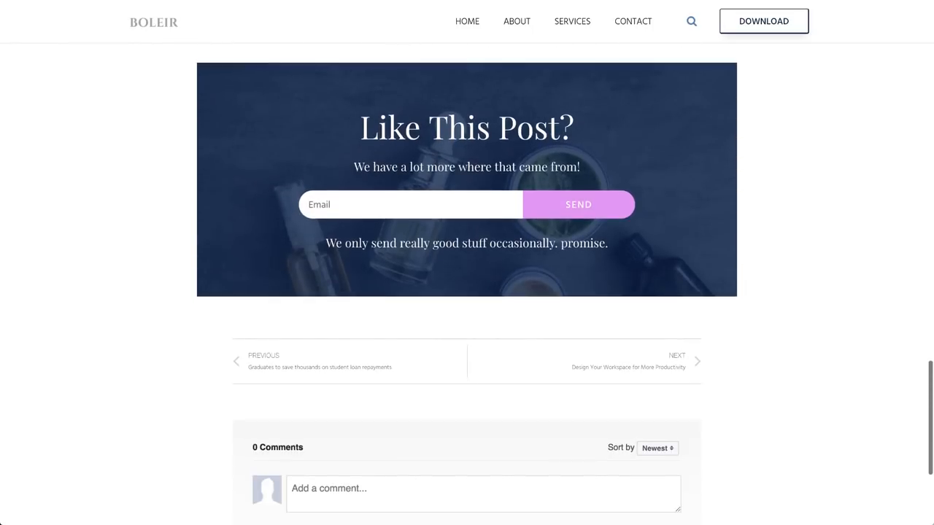